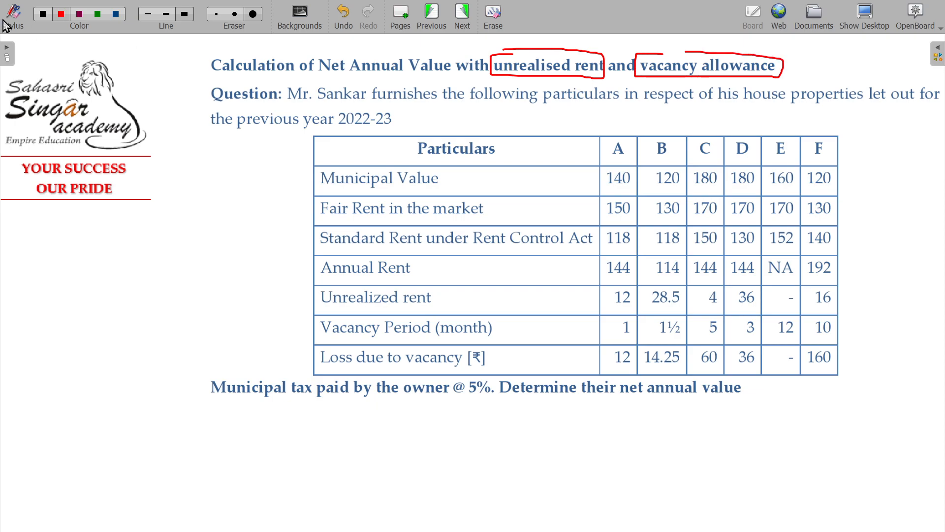
{"action": "mouse_move", "coordinate": [326, 85]}
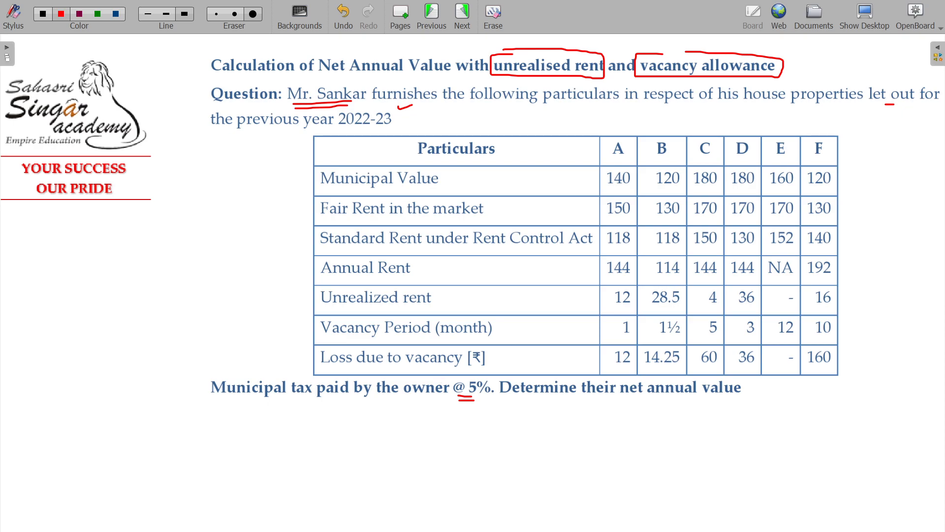
Underline the key words, tick the last three rows and note 'MT @ 5%' beside Municipal Value
{"action": "type", "text": "M"}
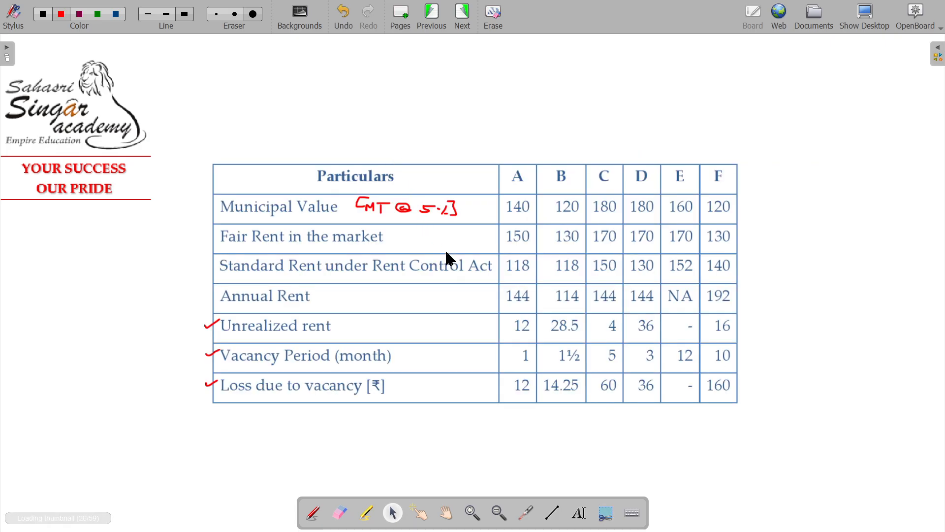
{"action": "scroll", "scroll_direction": "up", "scroll_amount": 3}
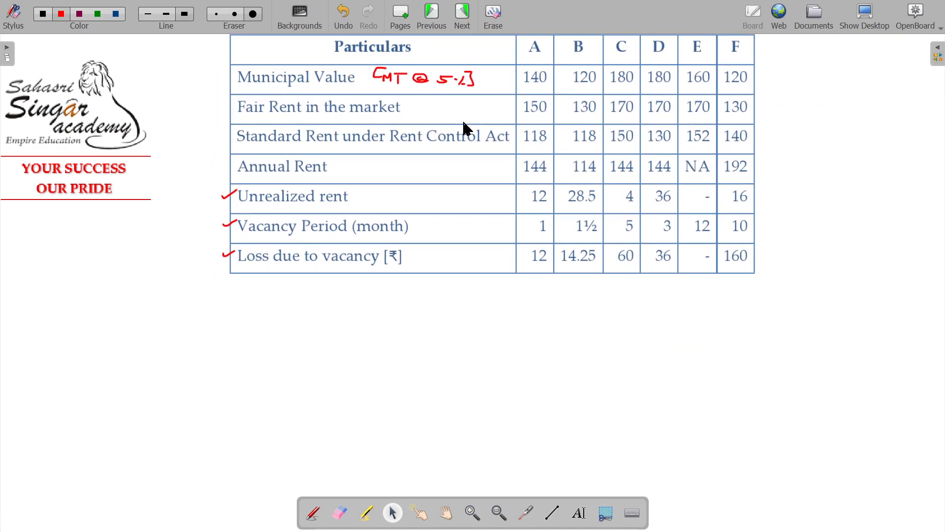
{"action": "left_click", "coordinate": [312, 513]}
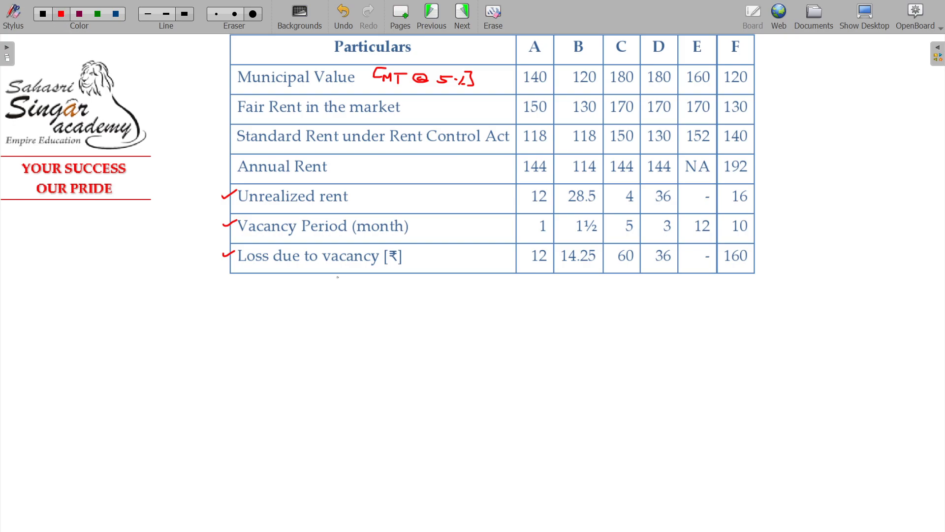
{"action": "left_click", "coordinate": [383, 301]}
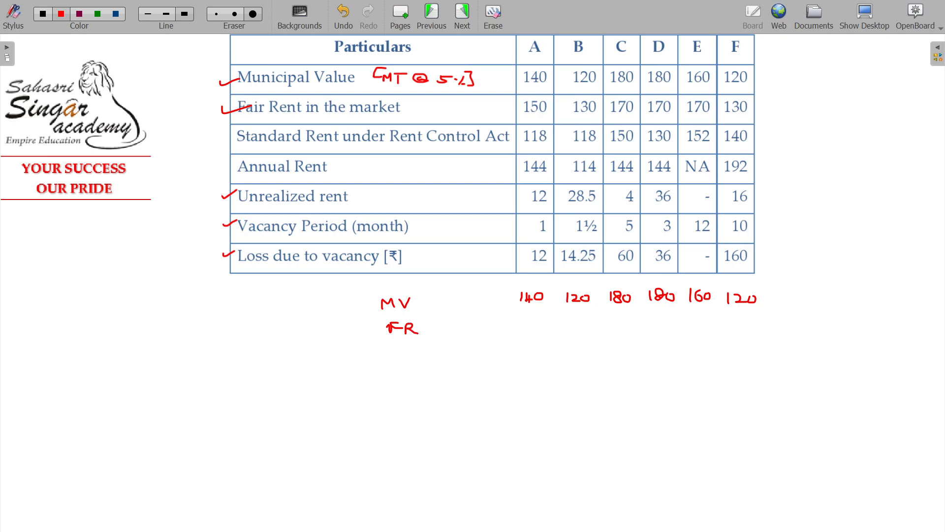
{"action": "type", "text": "150 130"}
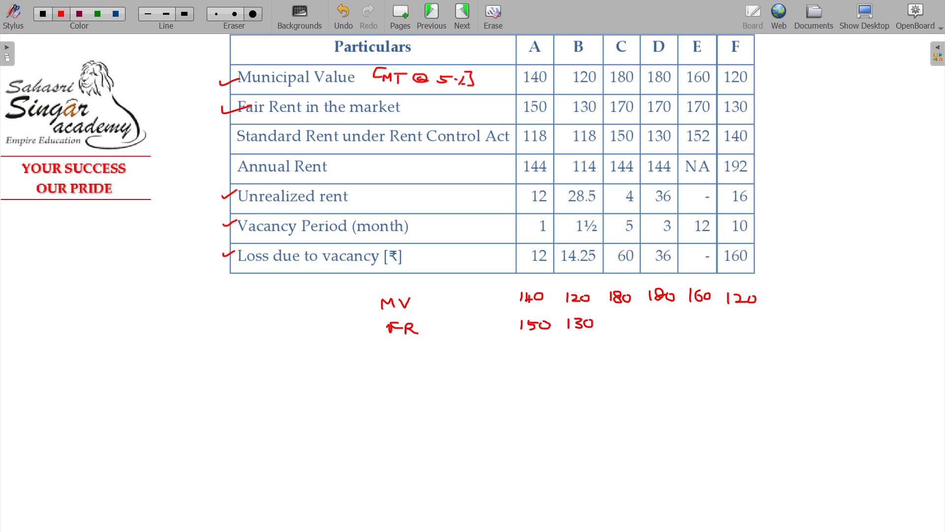
{"action": "type", "text": "170"}
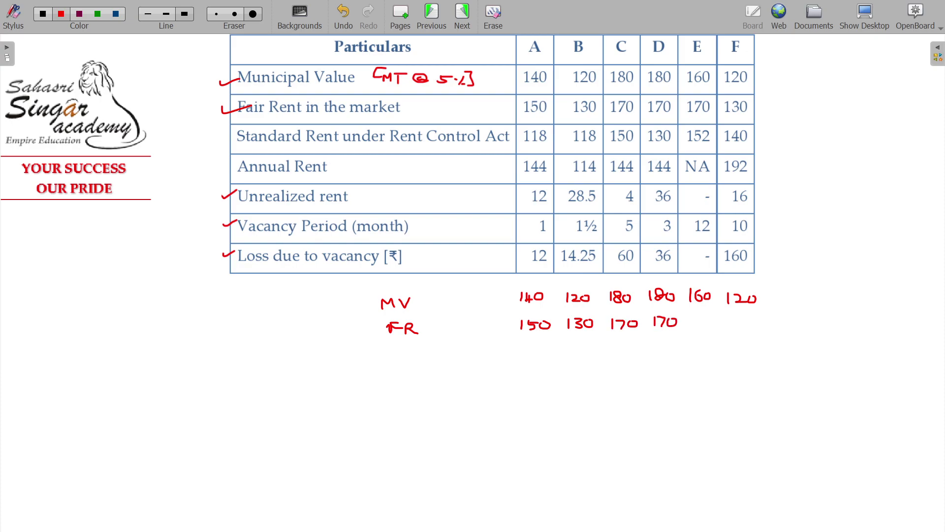
{"action": "type", "text": "170"}
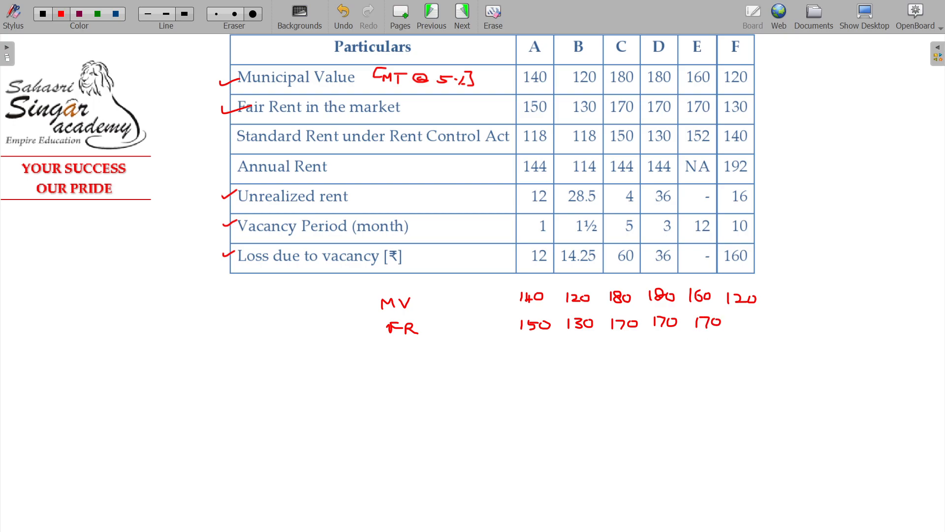
{"action": "type", "text": "130"}
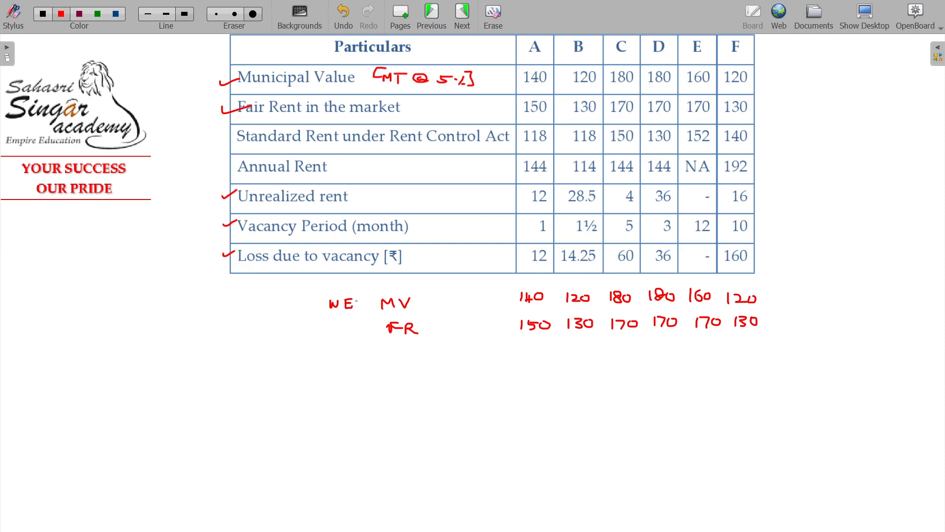
{"action": "type", "text": "h"}
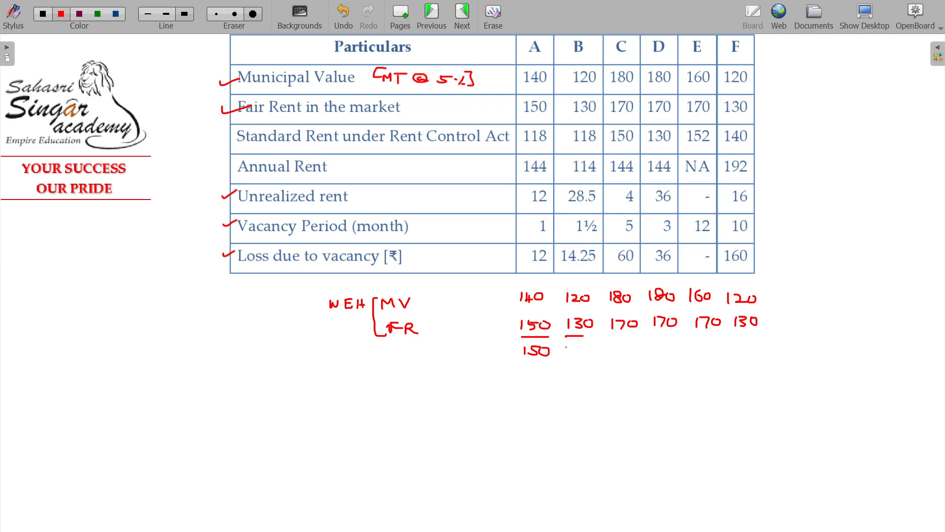
{"action": "type", "text": "130"}
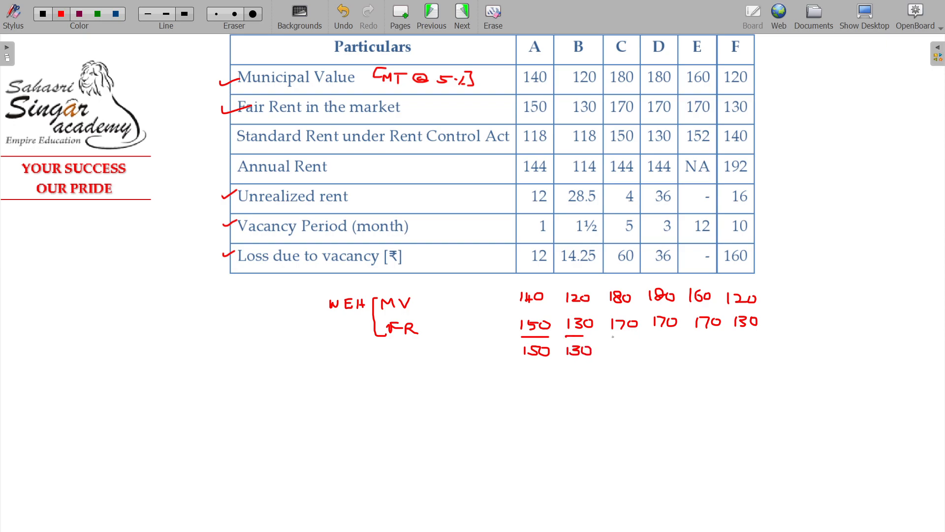
{"action": "type", "text": "18"}
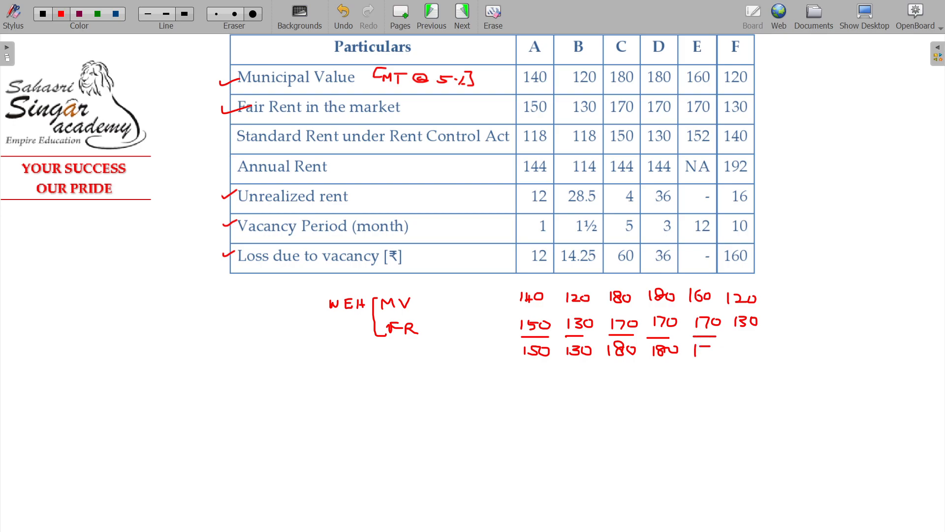
{"action": "type", "text": "170"}
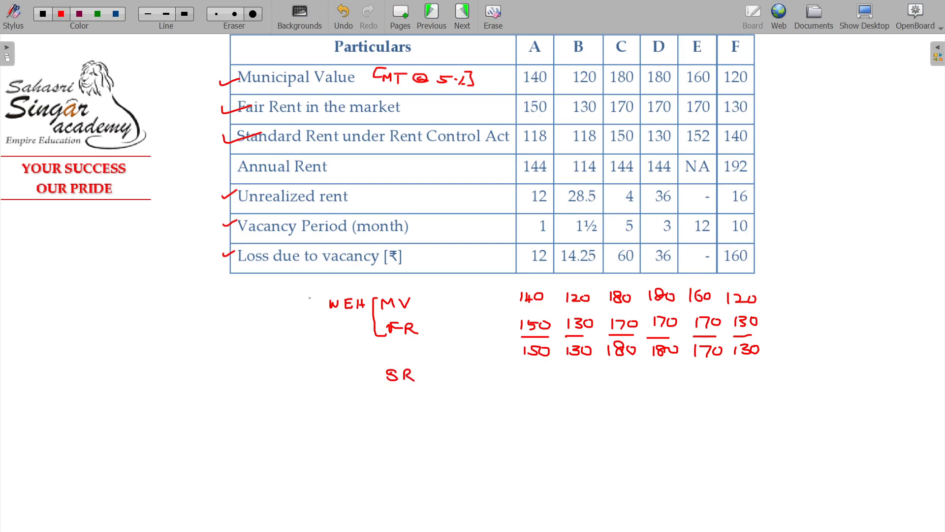
{"action": "left_click", "coordinate": [310, 302]}
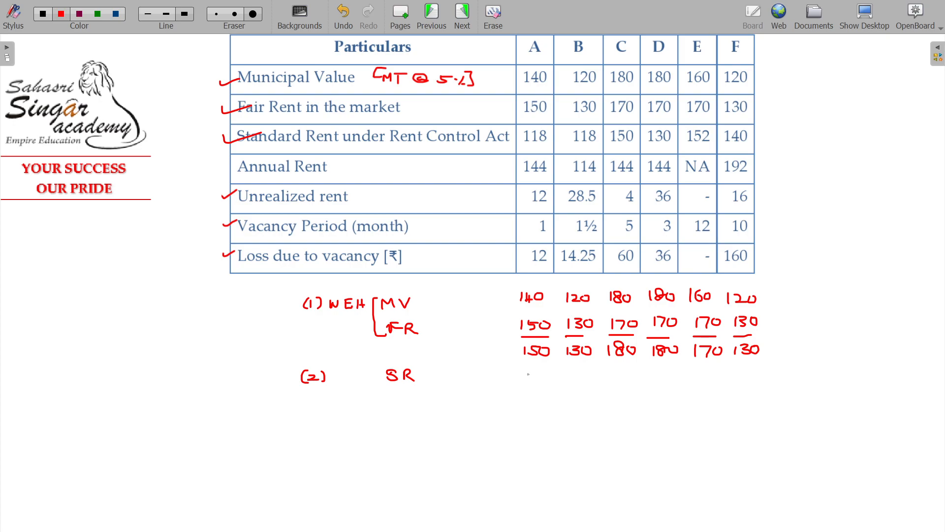
{"action": "left_click", "coordinate": [525, 374]}
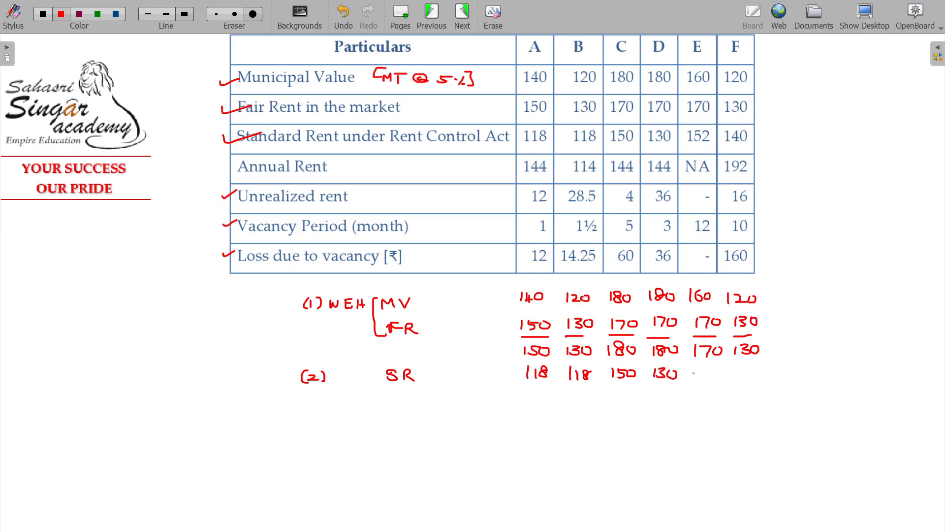
{"action": "type", "text": "152 140"}
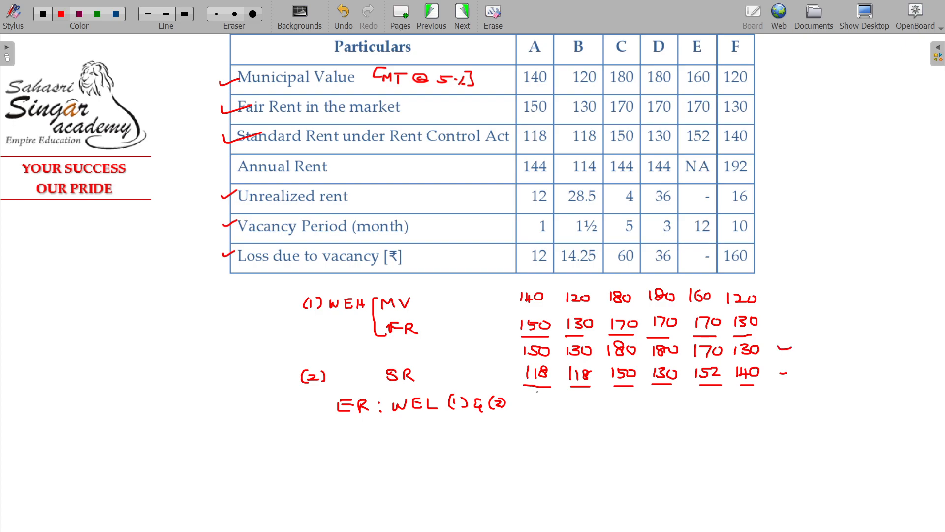
{"action": "type", "text": "118 118 150 130"}
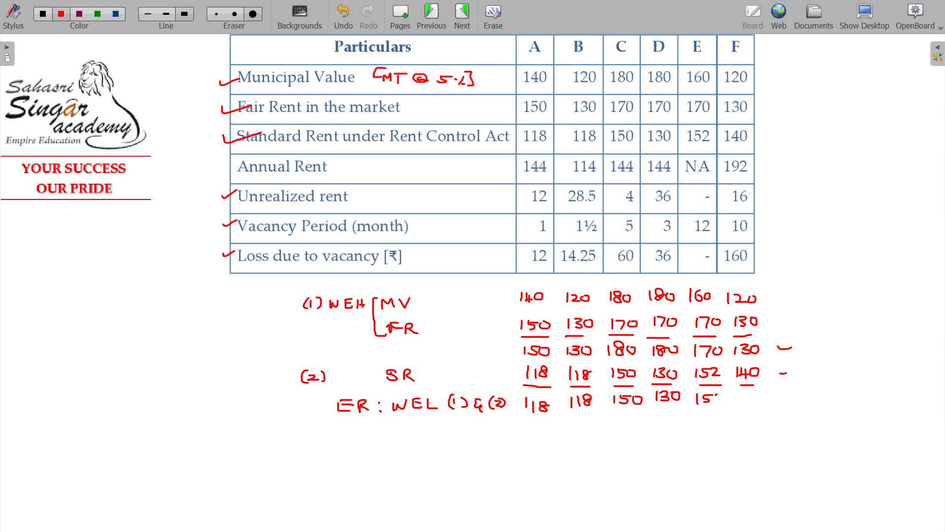
{"action": "type", "text": "152 130"}
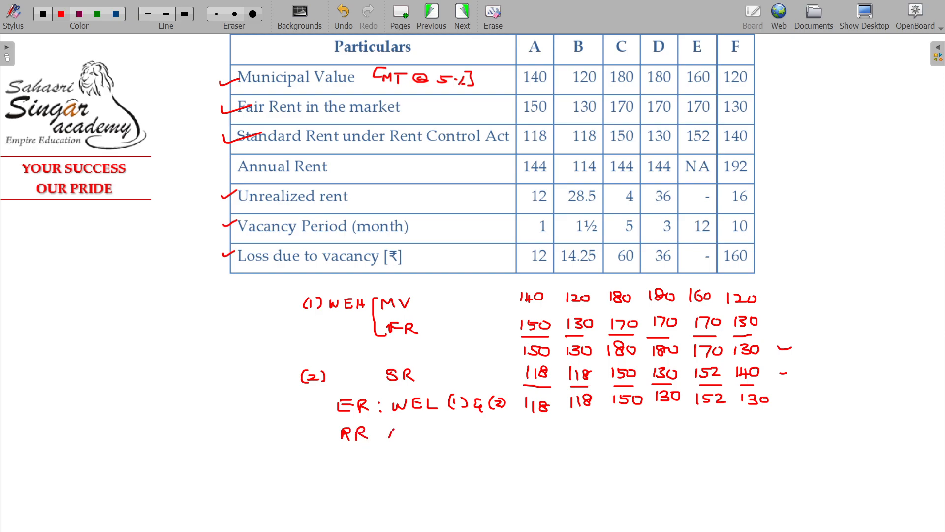
Write RR as AR−UR−VR with values 120, 71.25, 80, 72, –, 16, ticking the used entries
{"action": "type", "text": "AR-UR"}
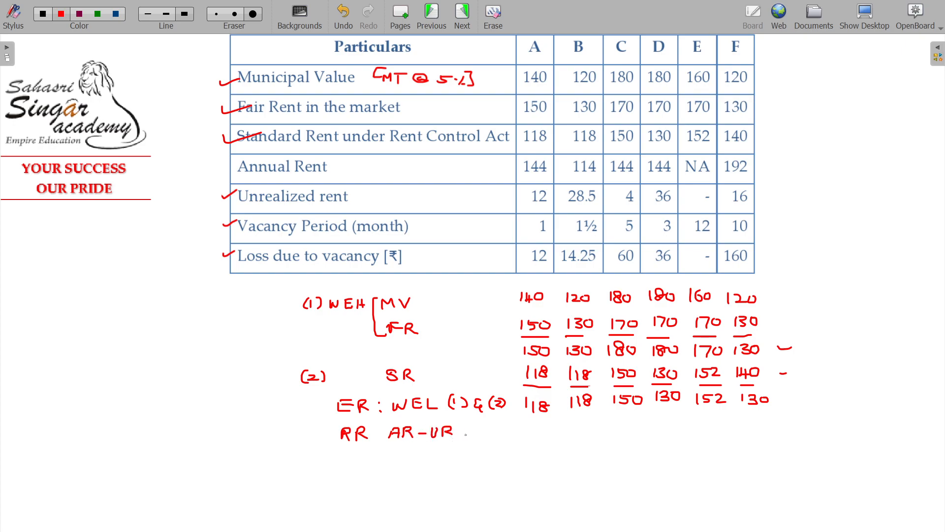
{"action": "type", "text": "-VI"}
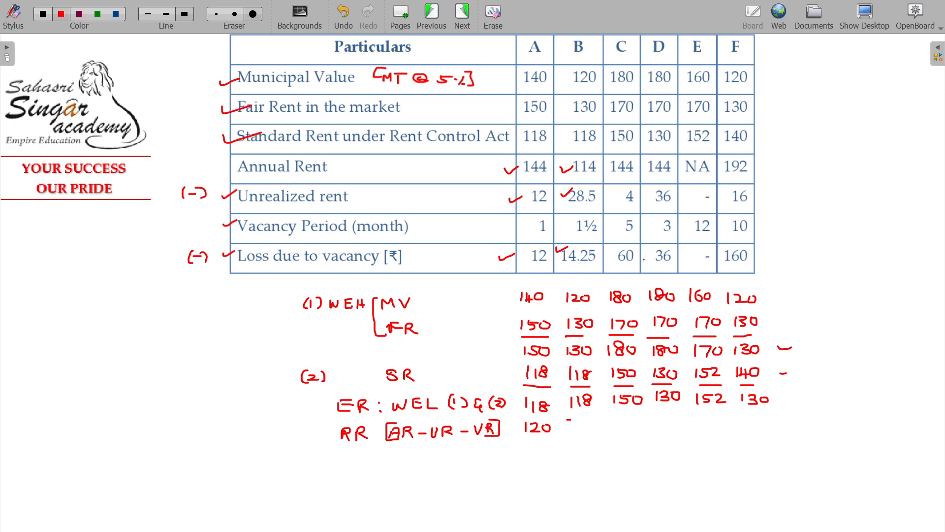
{"action": "type", "text": "71.25 80 72 -"}
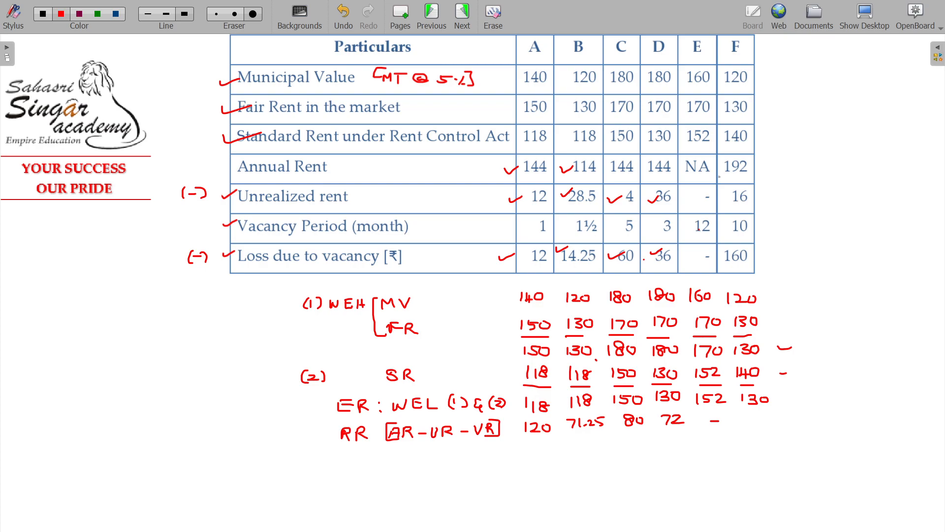
{"action": "left_click", "coordinate": [724, 176]}
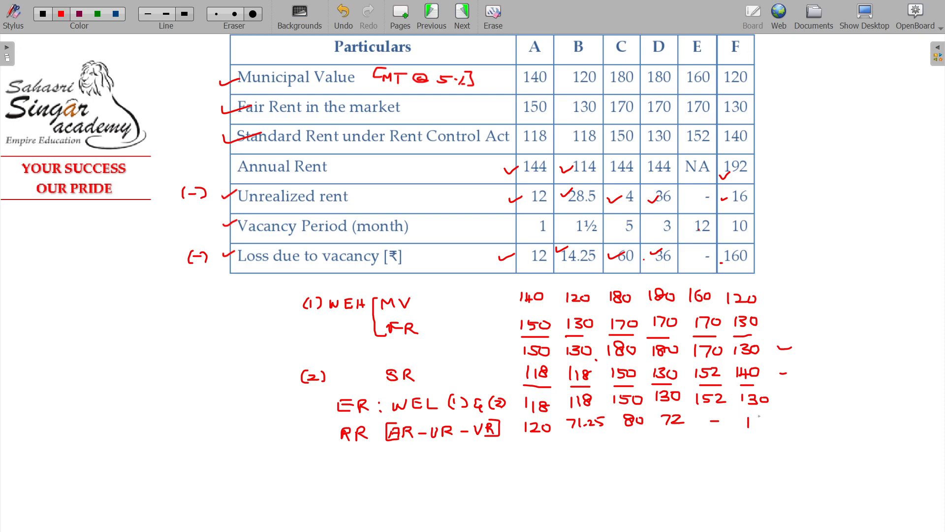
{"action": "type", "text": "16"}
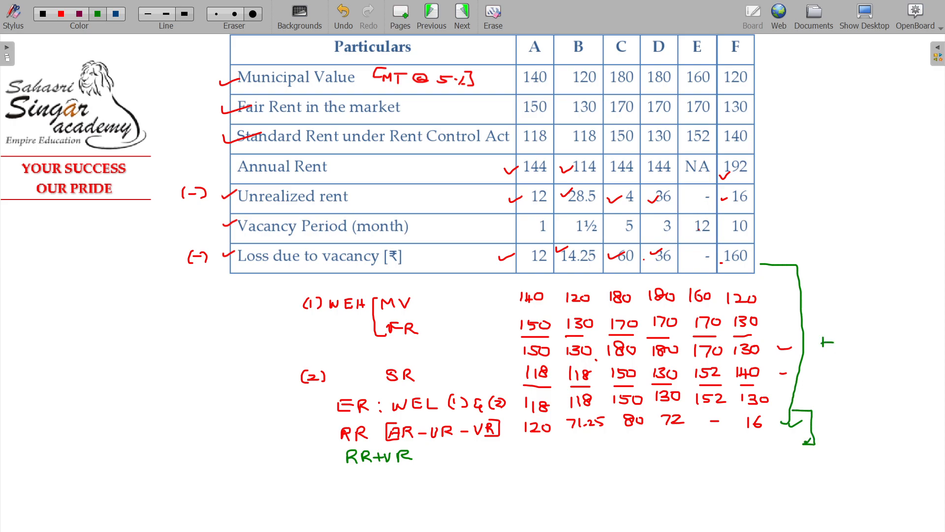
{"action": "mouse_move", "coordinate": [503, 391]}
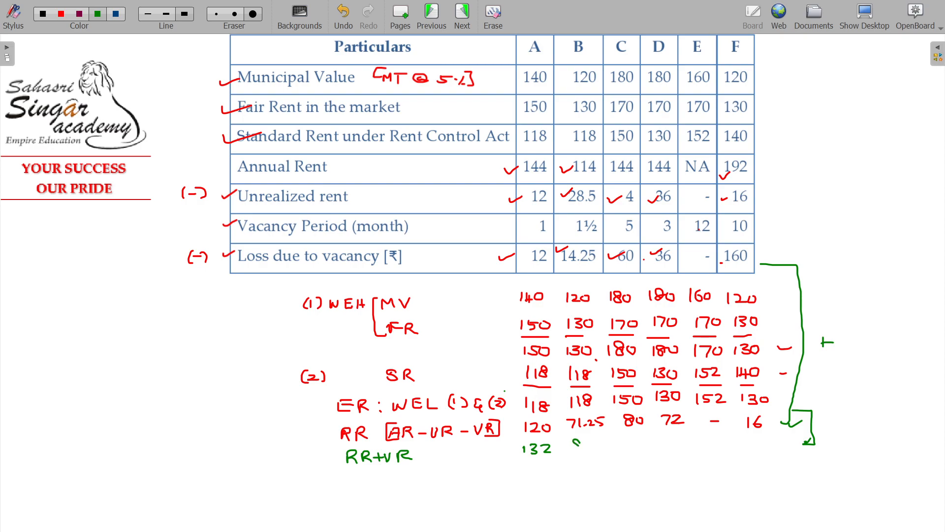
Write the green RR+VR values 132, 85.5, 140, 108, –, 176 bracketed to the vacancy loss
{"action": "type", "text": "85.5 1"}
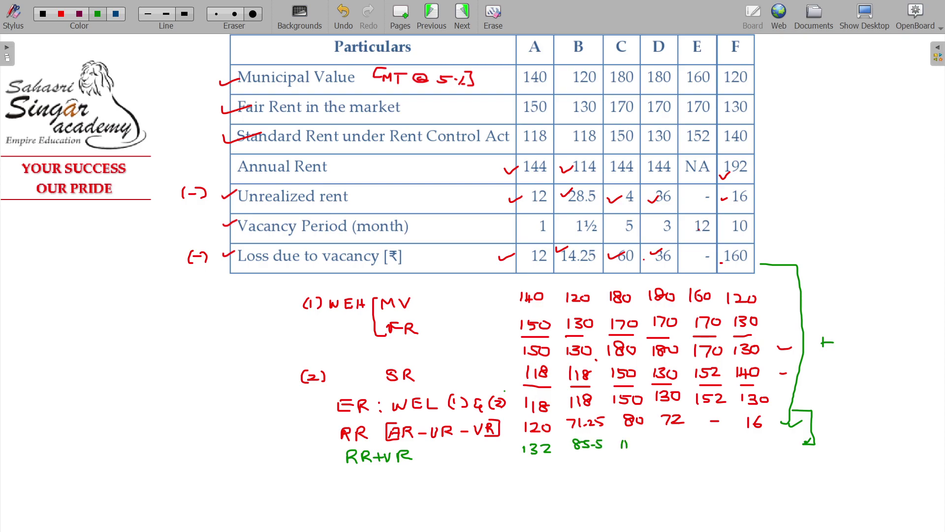
{"action": "type", "text": "140"}
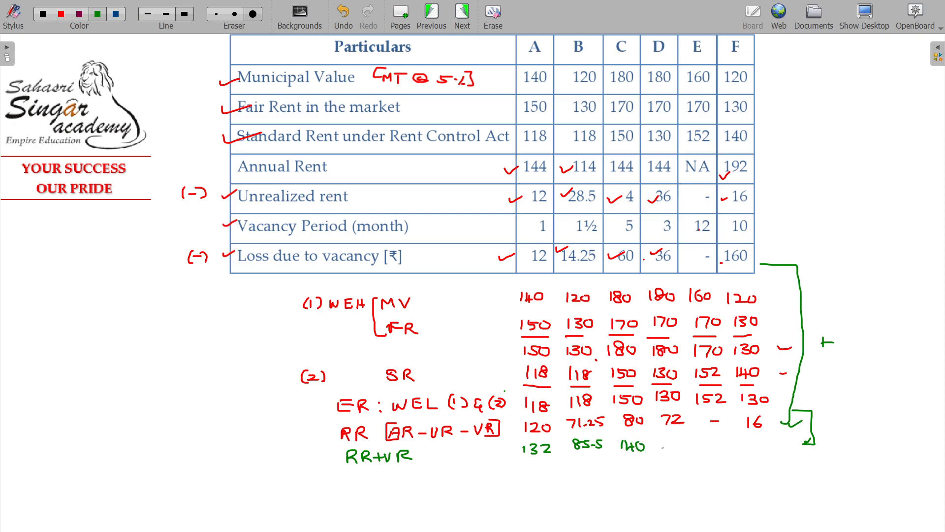
{"action": "type", "text": "108 -"}
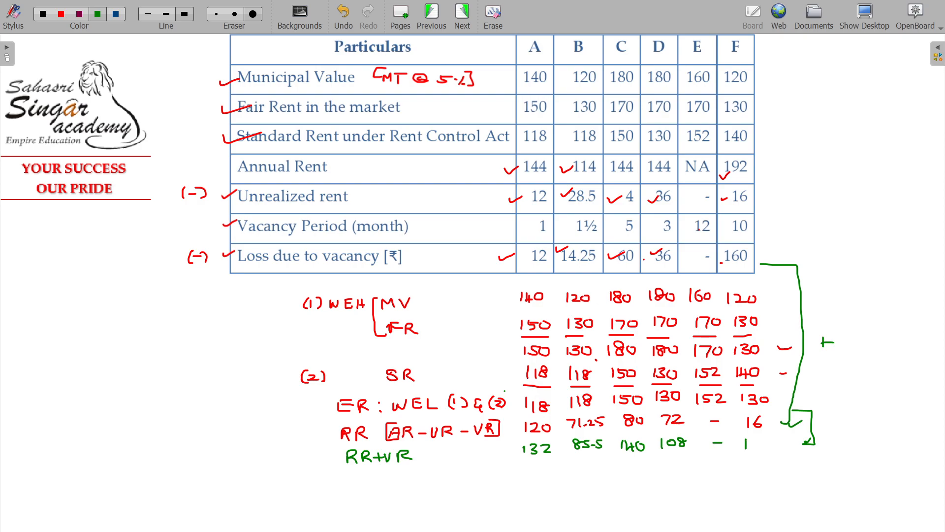
{"action": "type", "text": "176"}
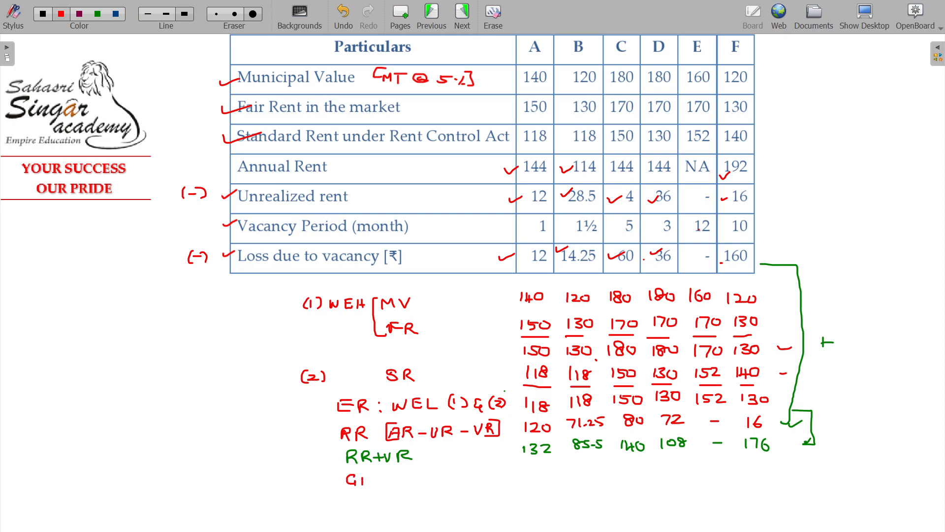
Label the GAV row and write the condition 'If ER ≤ [RR+VR]'
{"action": "type", "text": "AV"}
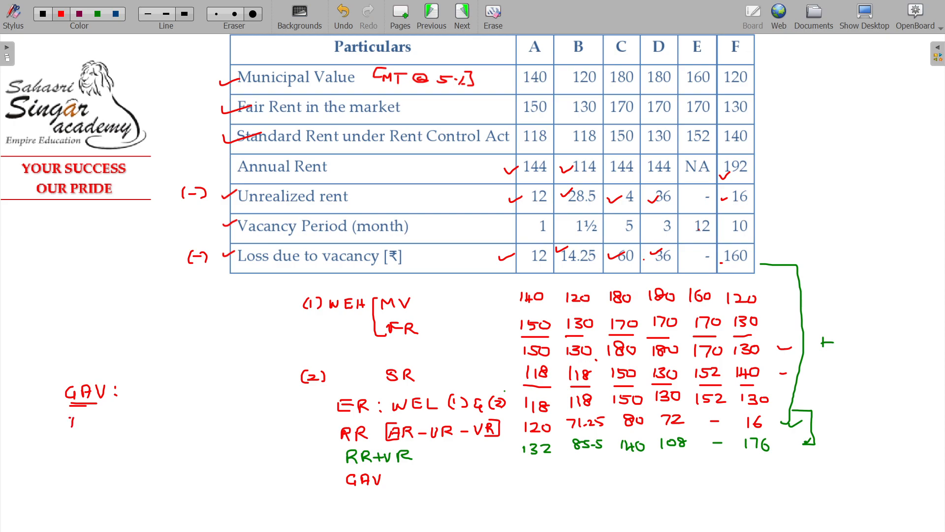
{"action": "type", "text": "If"}
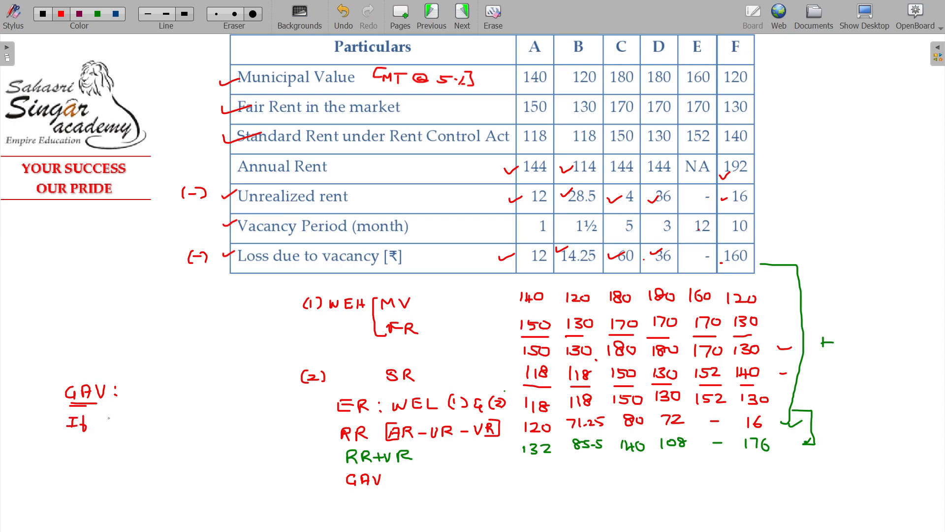
{"action": "type", "text": "P"}
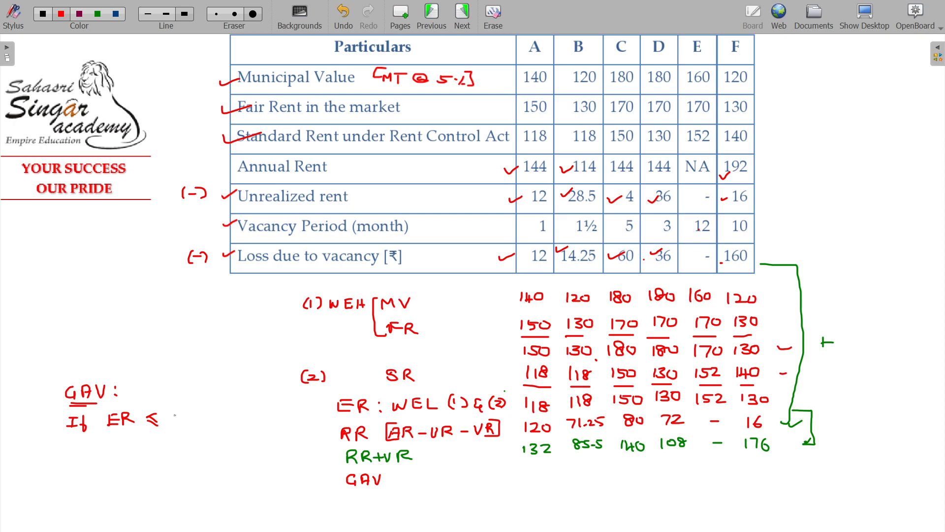
{"action": "type", "text": "RR+VR]"}
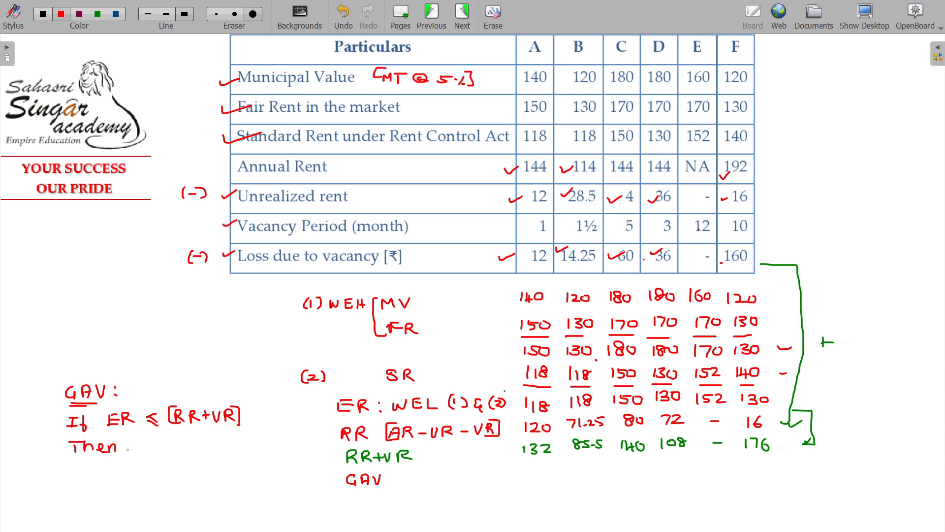
Complete the rule: Then GAV = RR, Else GAV = ER
{"action": "type", "text": "GA"}
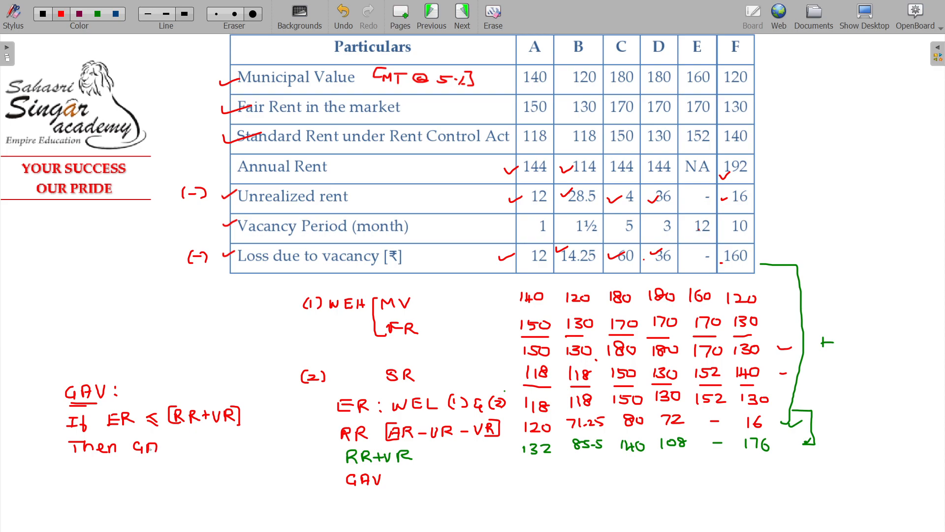
{"action": "type", "text": "= R1"}
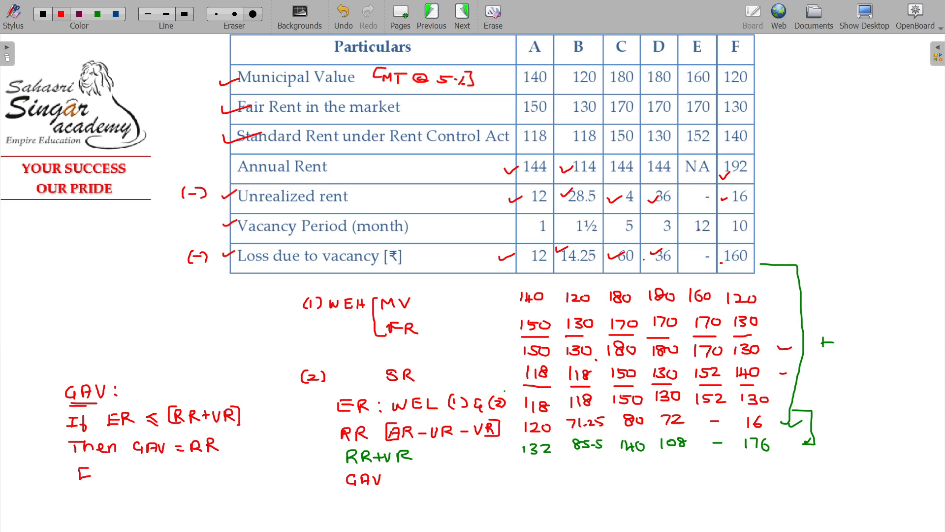
{"action": "type", "text": "Else"}
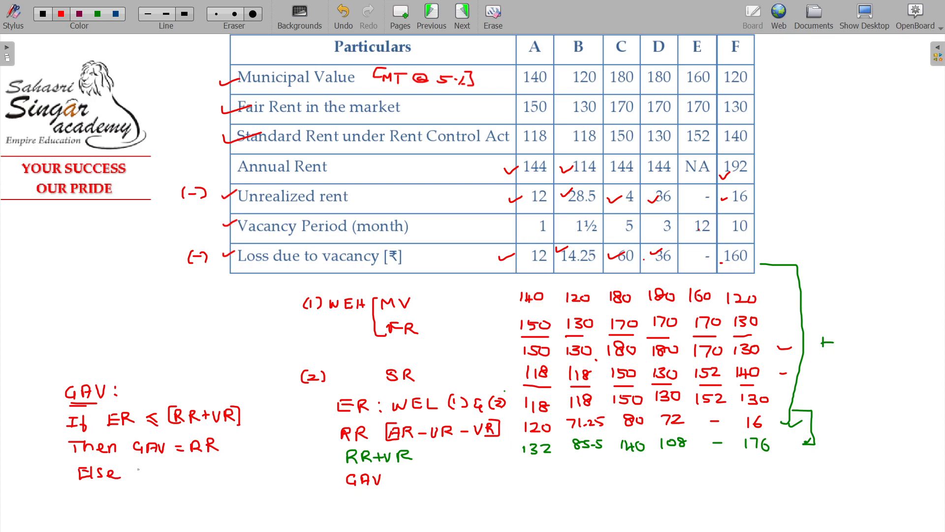
{"action": "type", "text": "GAV = ER"}
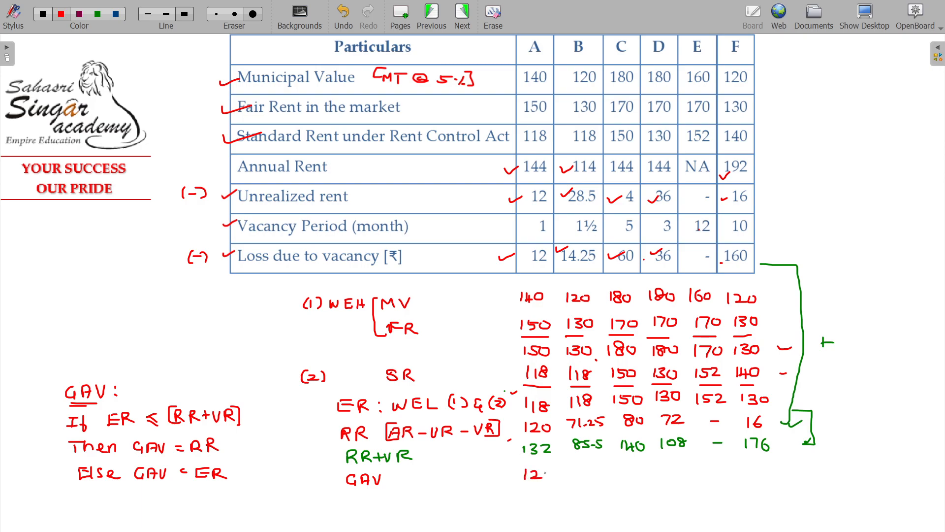
Write GAV 120 for property A and 118 for property B
{"action": "type", "text": "0"}
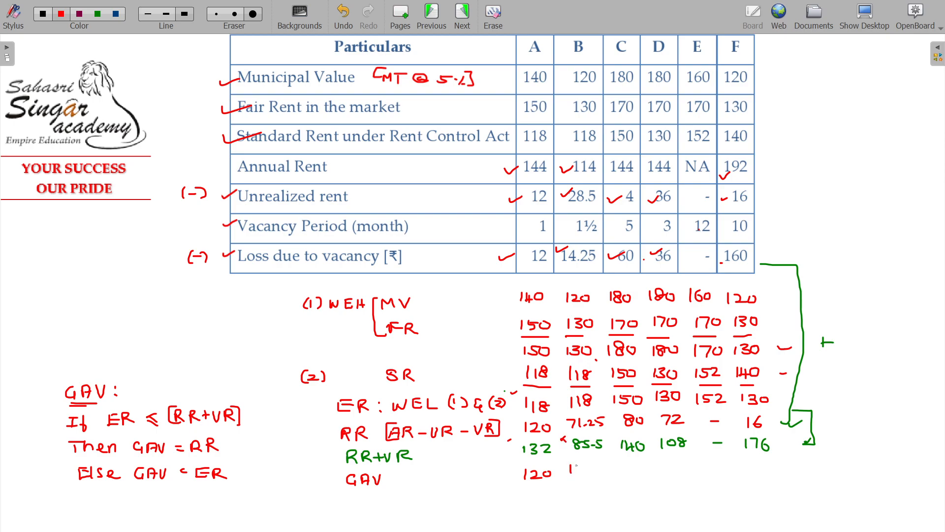
{"action": "type", "text": "118 150 130 152 16"}
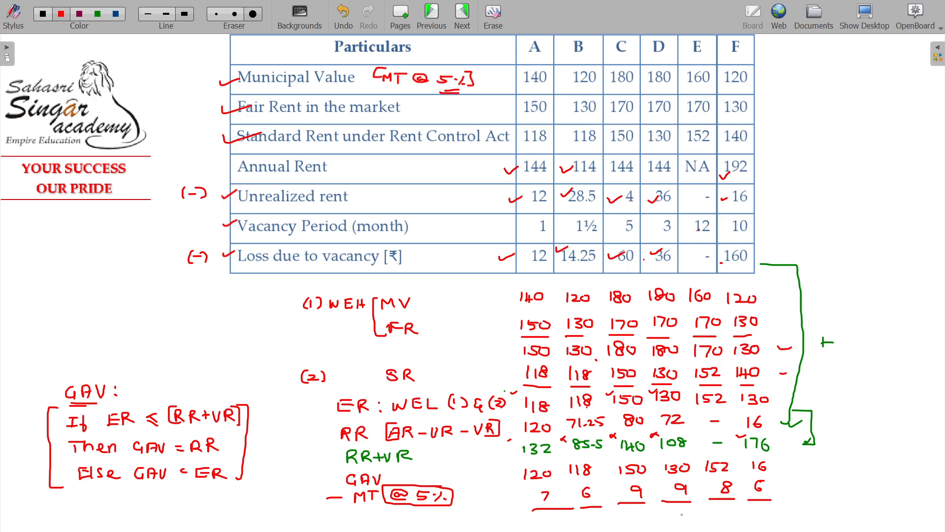
{"action": "type", "text": "NI"}
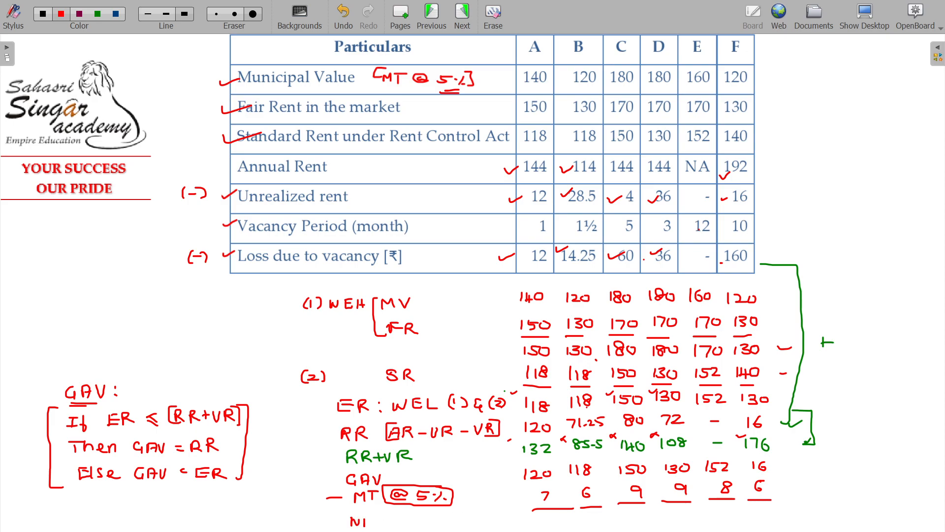